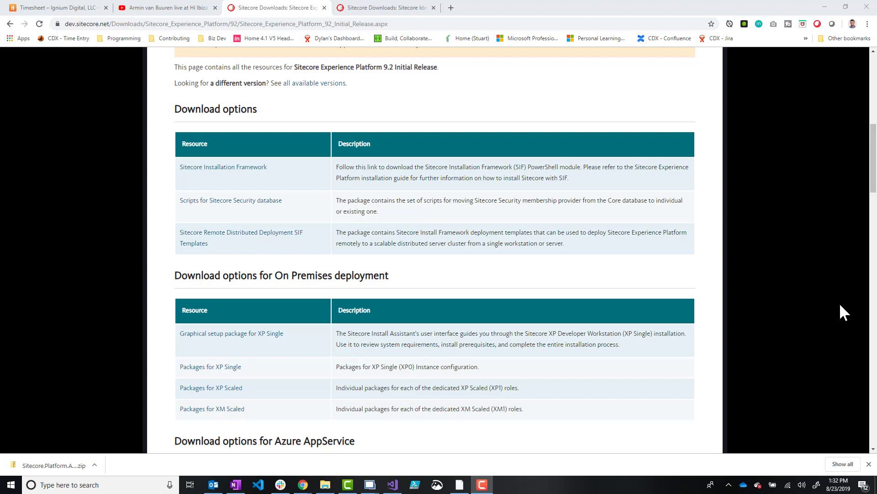
mouse_move(827, 301)
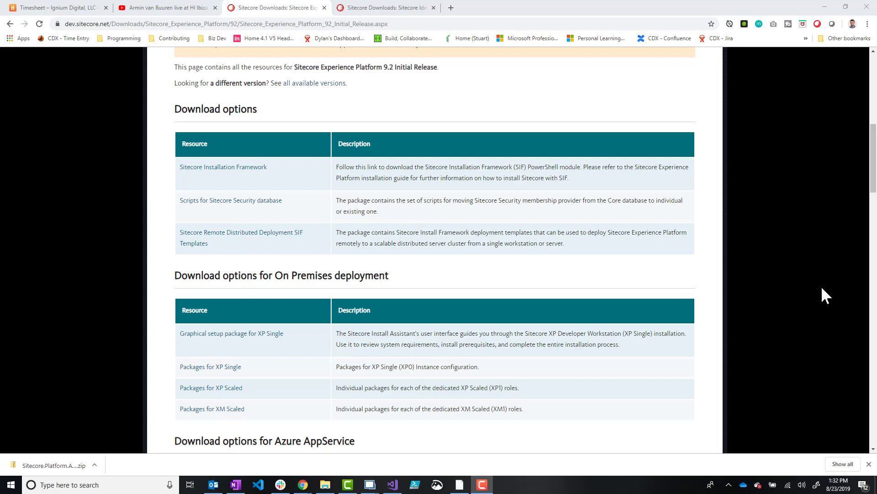
Browse the Sitecore 9.2.0 XP0 setup folder and bring up actions for setup.exe.config
scroll(up, 3)
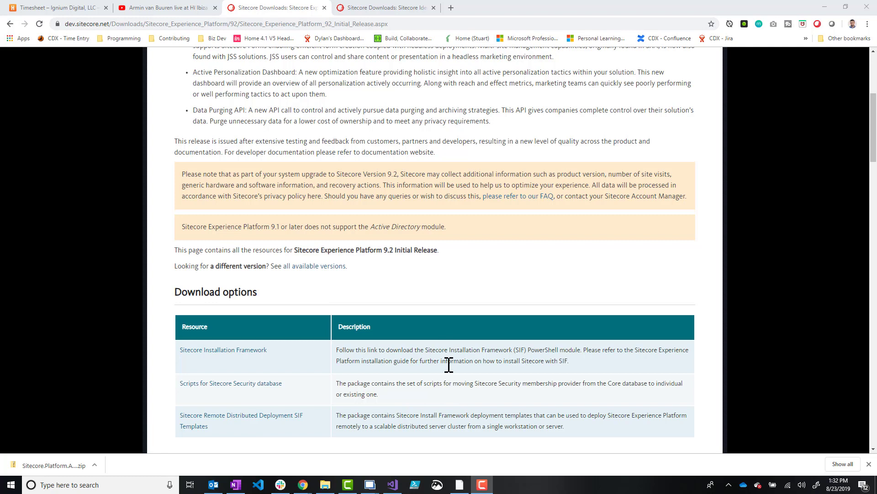
mouse_move(491, 306)
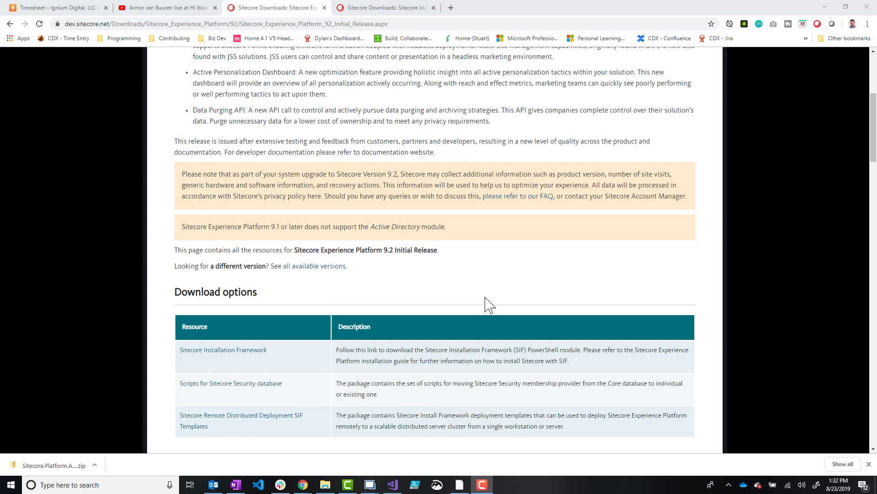
scroll(down, 3)
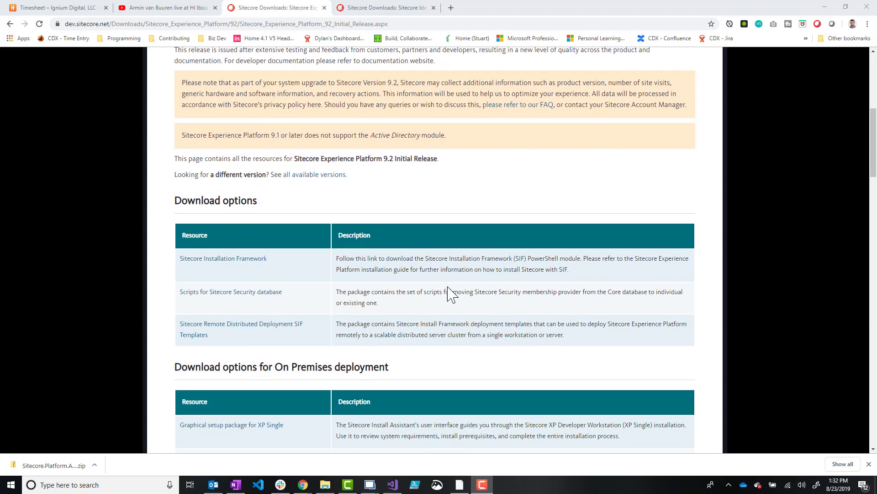
mouse_move(427, 287)
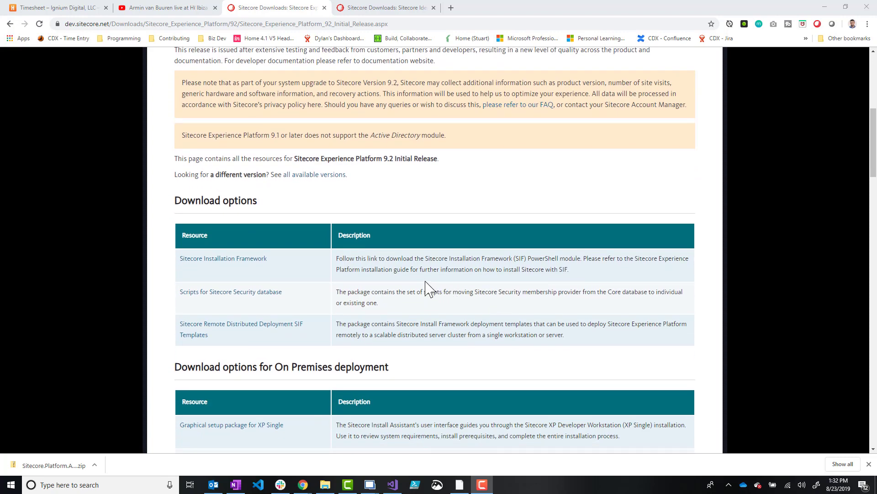
mouse_move(185, 195)
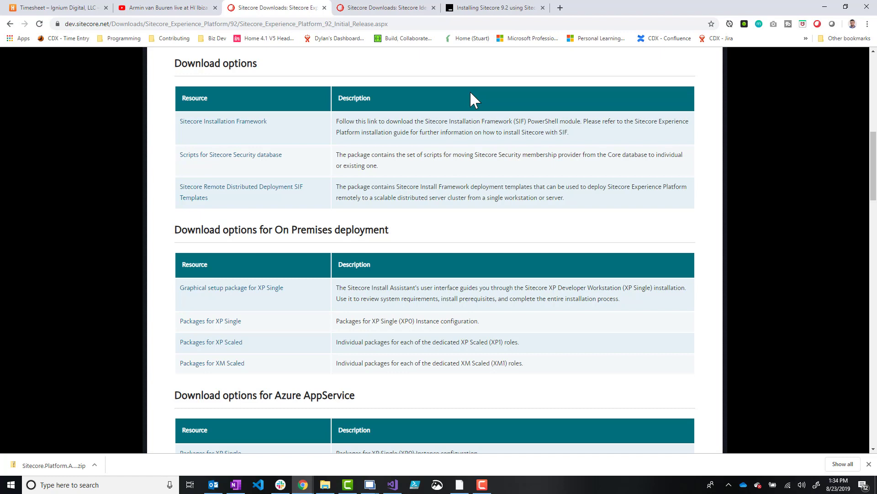
mouse_move(397, 324)
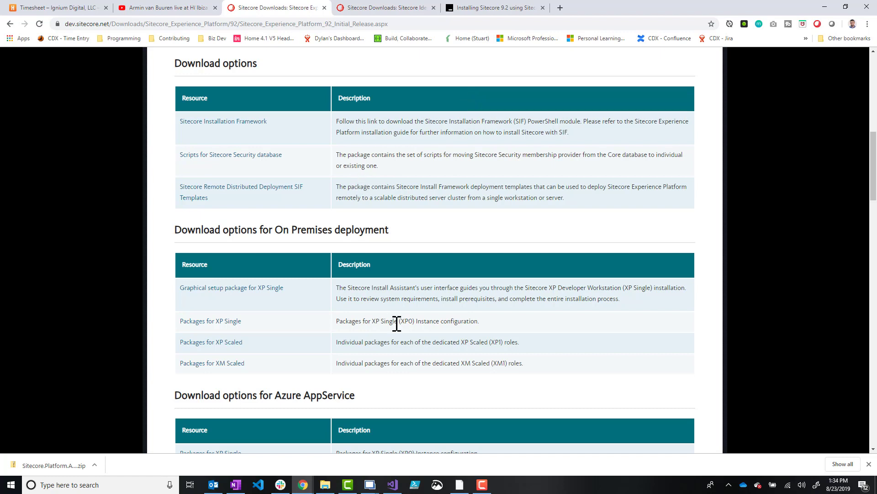
mouse_move(292, 299)
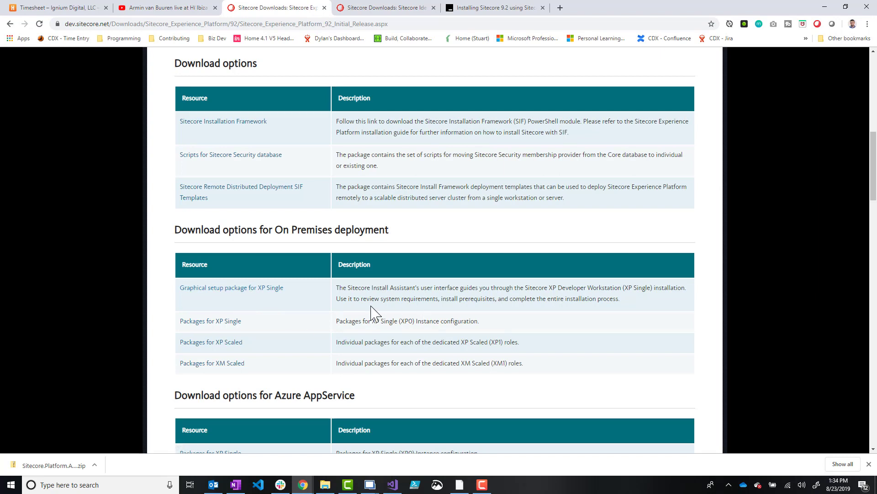
mouse_move(214, 298)
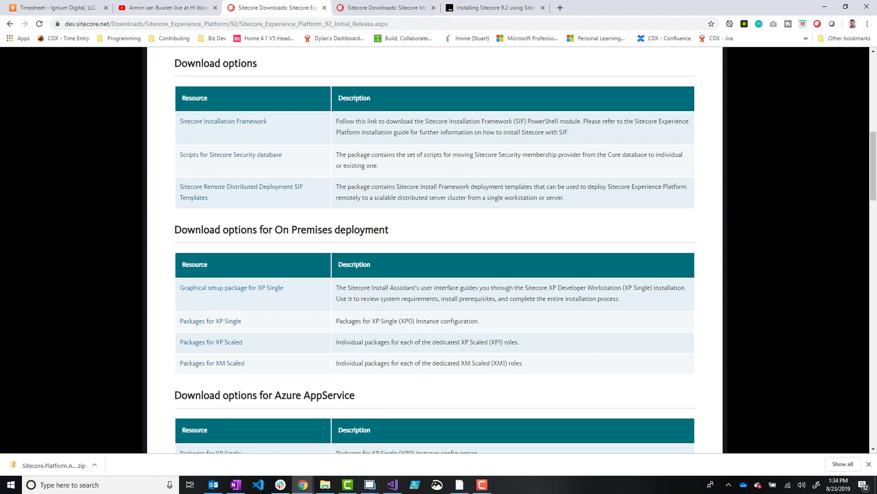
click(325, 485)
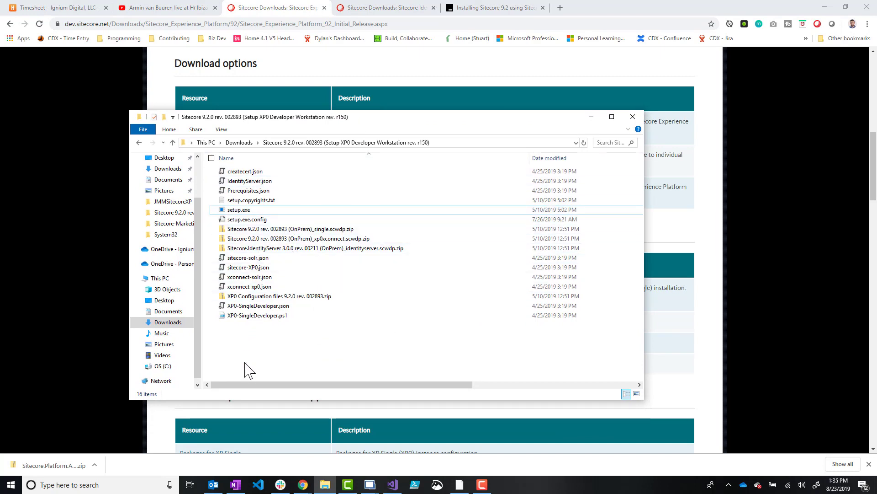
mouse_move(253, 364)
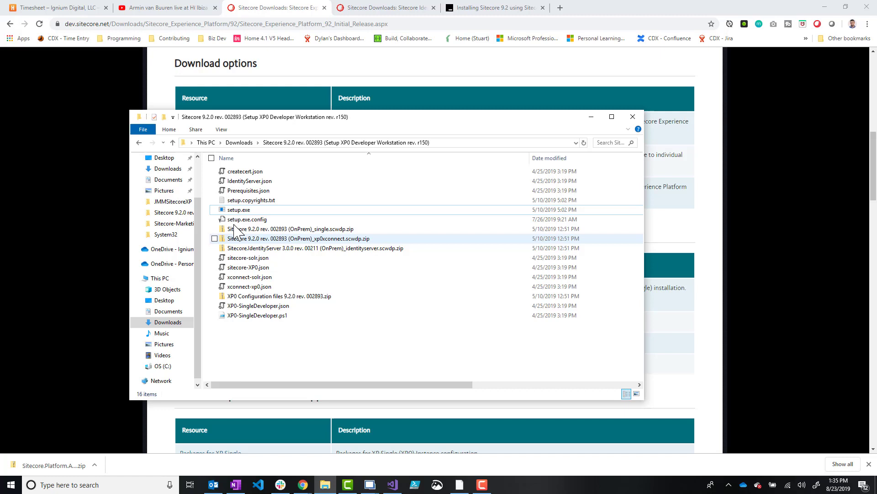
click(247, 219)
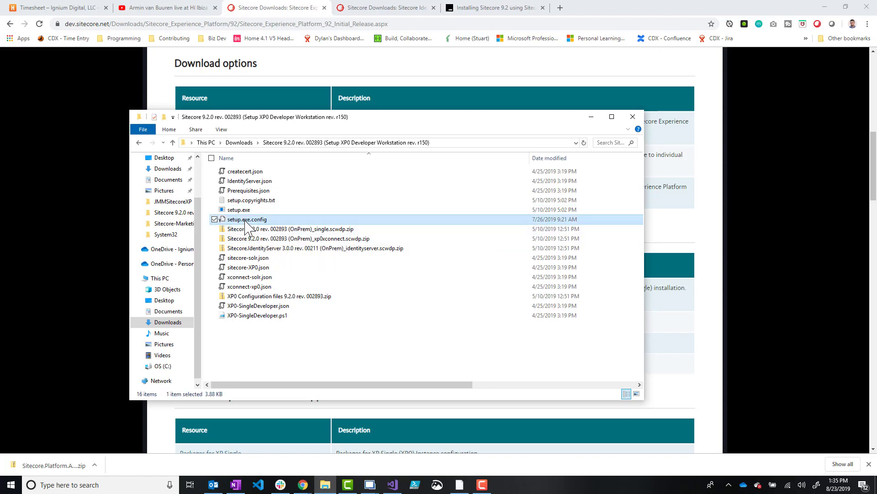
right_click(246, 219)
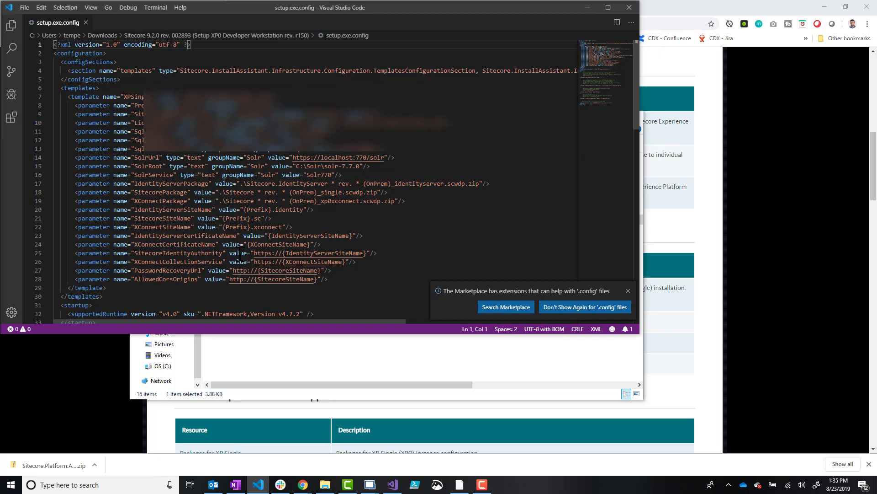
Scroll through setup.exe.config to read its XPSingle template parameters
scroll(down, 3)
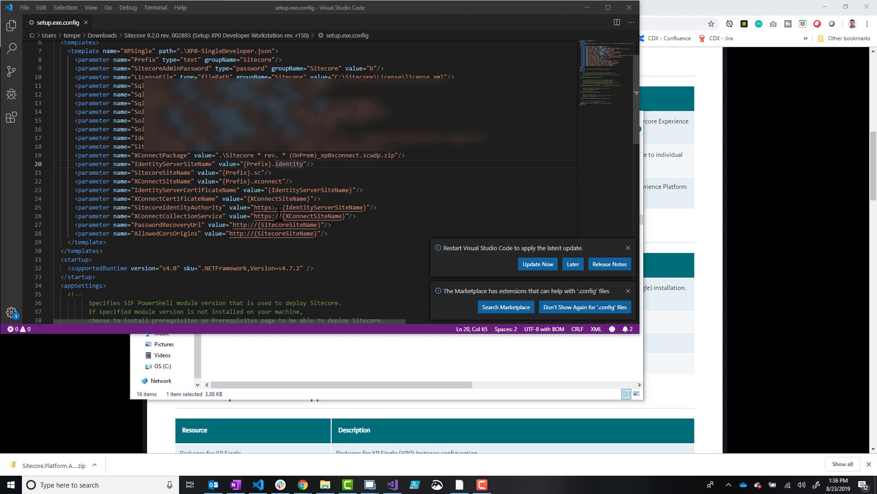
mouse_move(574, 296)
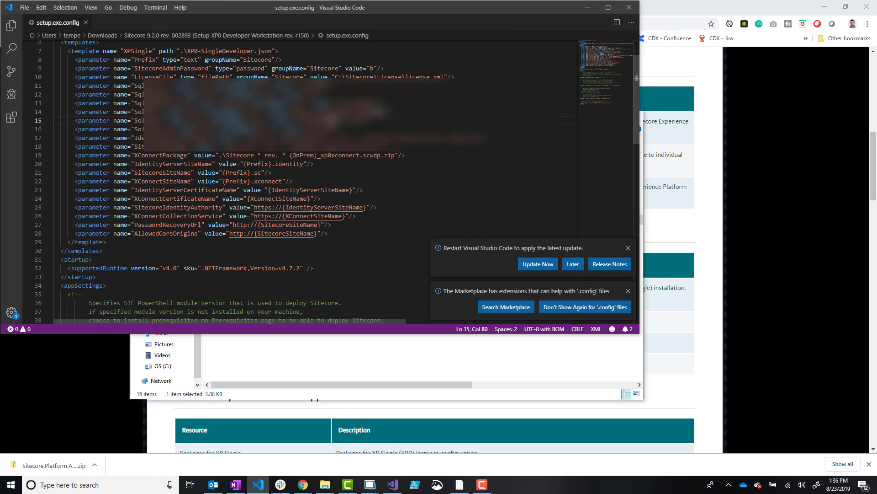
mouse_move(591, 14)
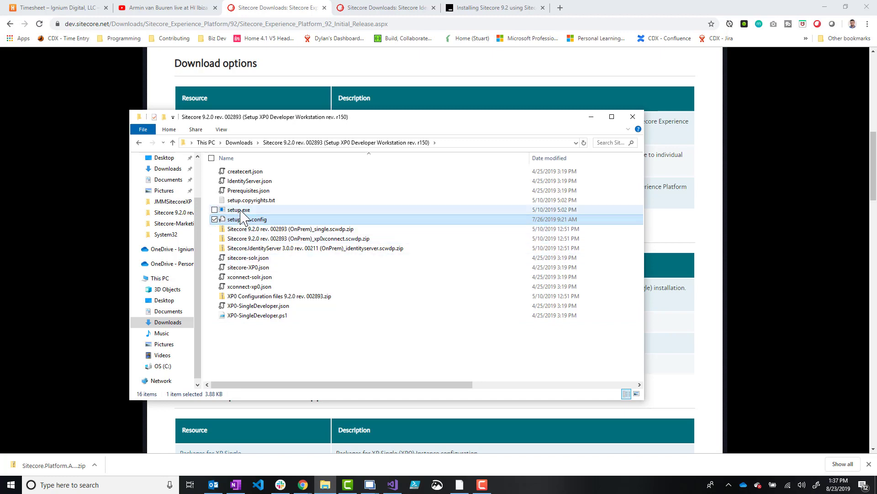
Run setup.exe from the Sitecore setup folder
right_click(239, 210)
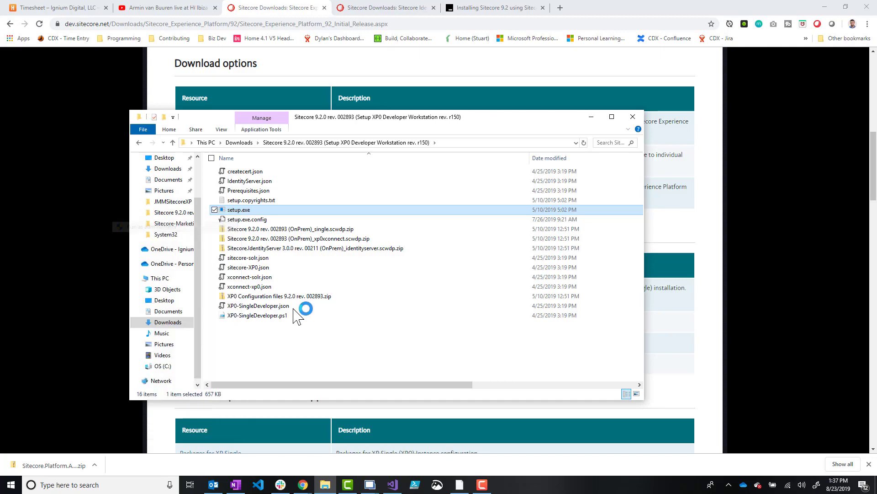
mouse_move(306, 326)
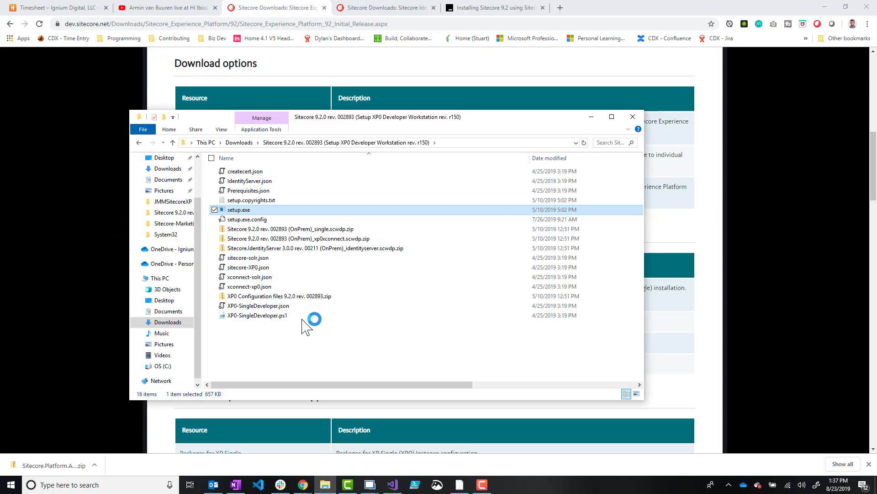
double_click(239, 209)
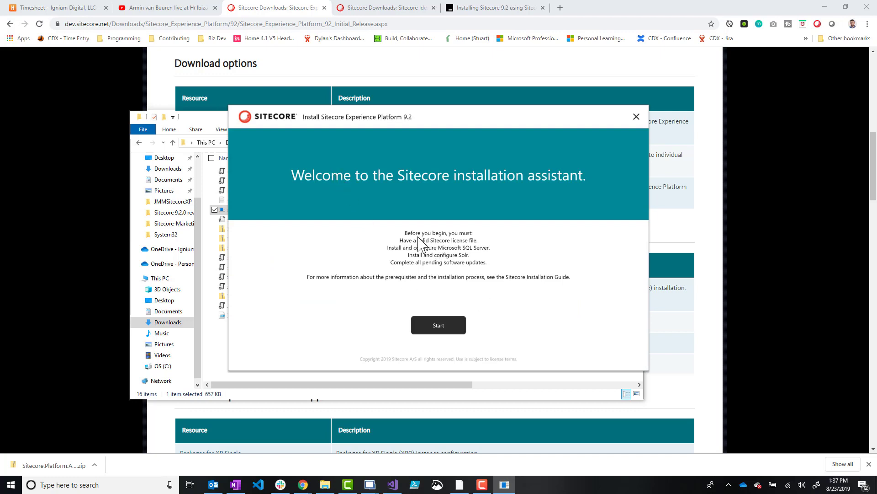
mouse_move(426, 282)
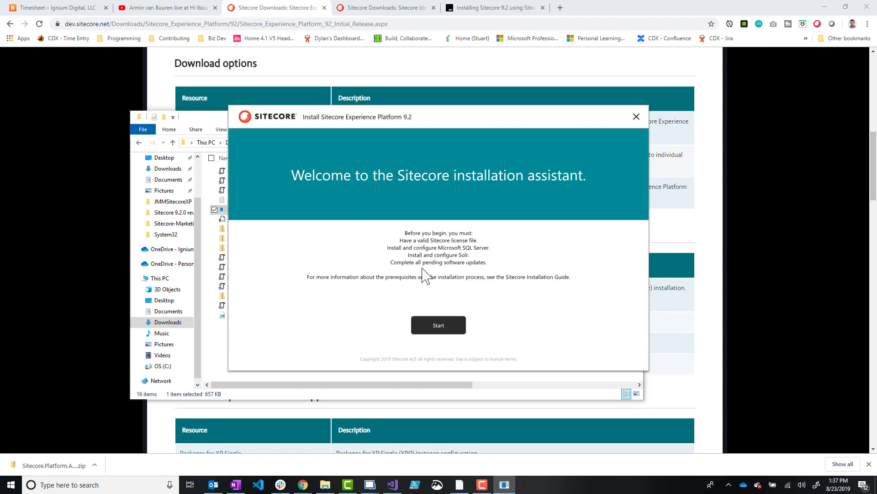
mouse_move(394, 240)
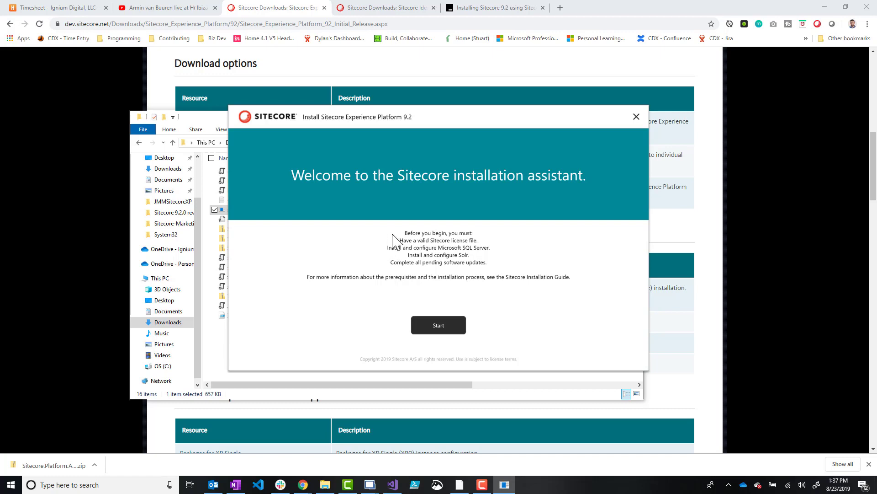
mouse_move(407, 243)
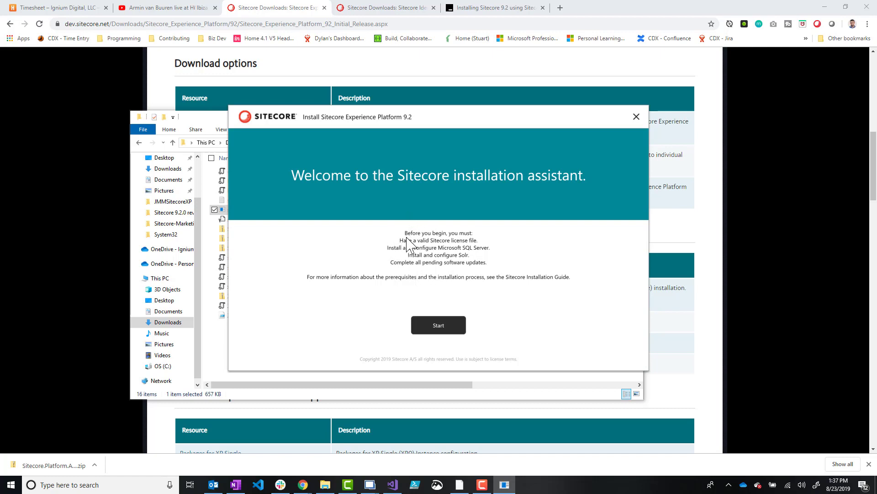
mouse_move(470, 261)
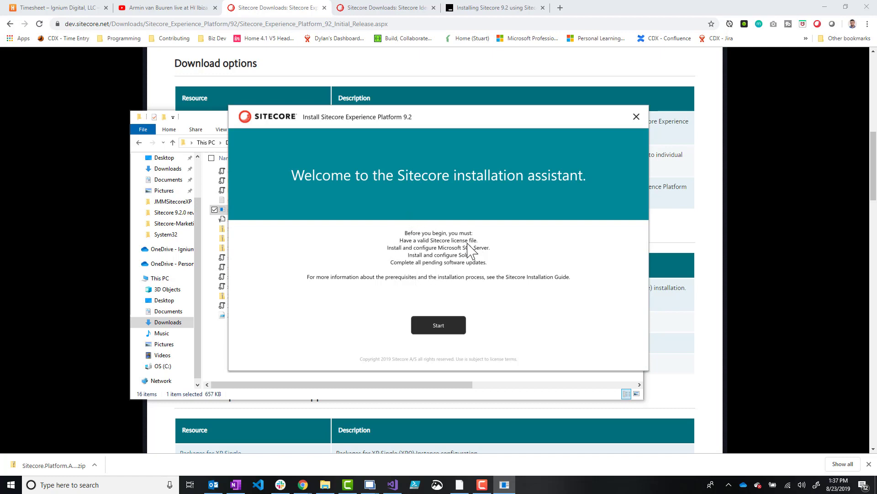
mouse_move(405, 258)
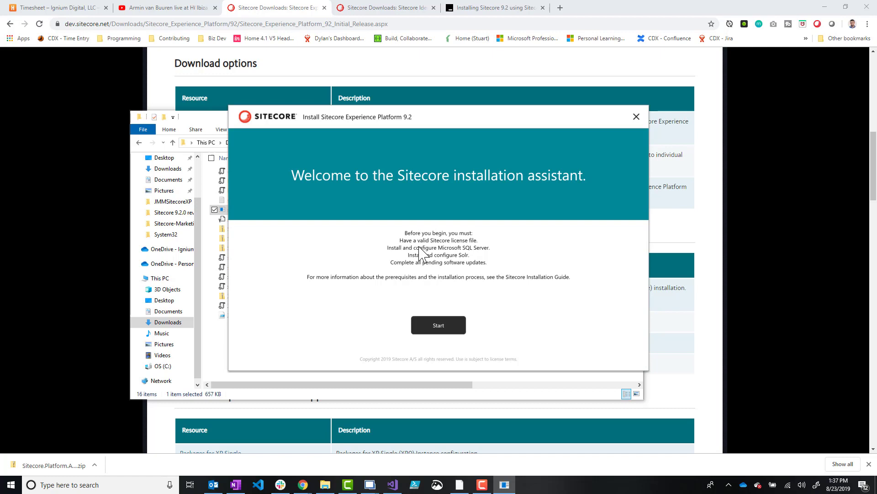
mouse_move(438, 315)
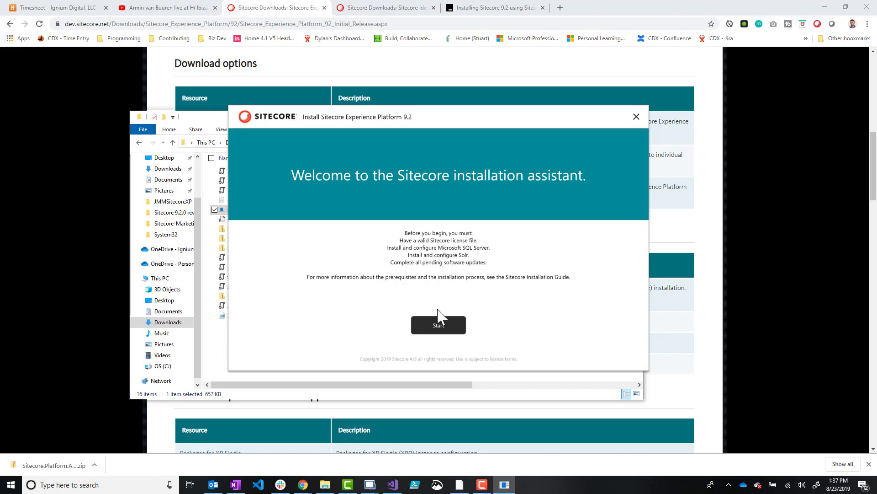
Start the installation walkthrough from the welcome screen
click(438, 325)
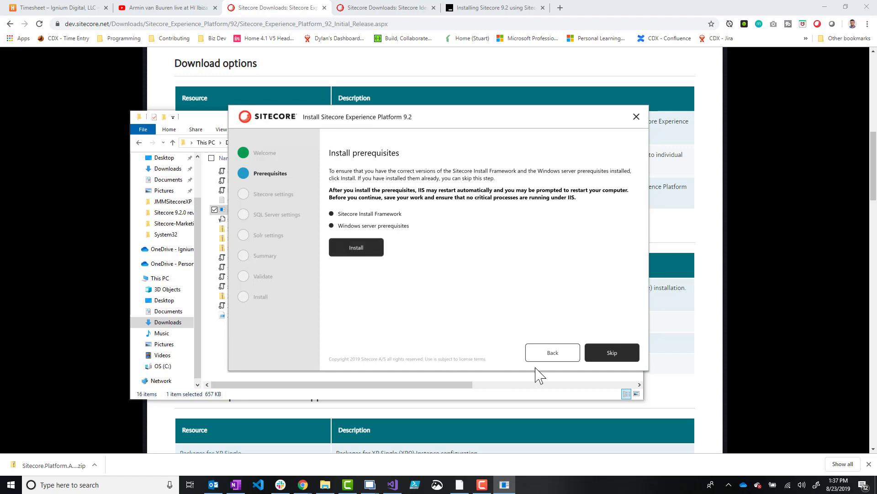
mouse_move(427, 356)
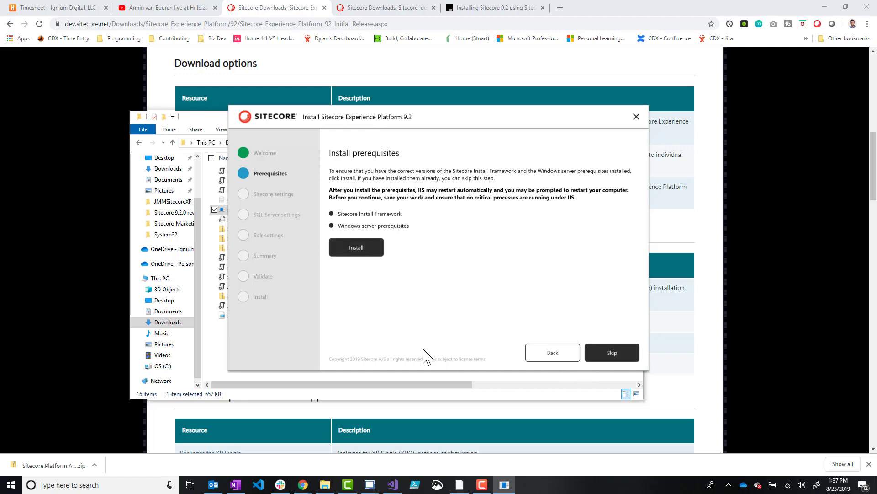
mouse_move(416, 356)
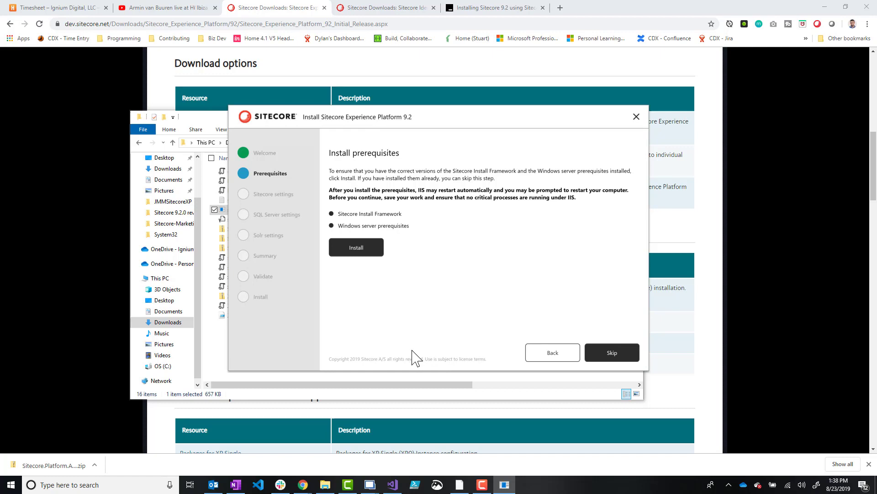
mouse_move(536, 362)
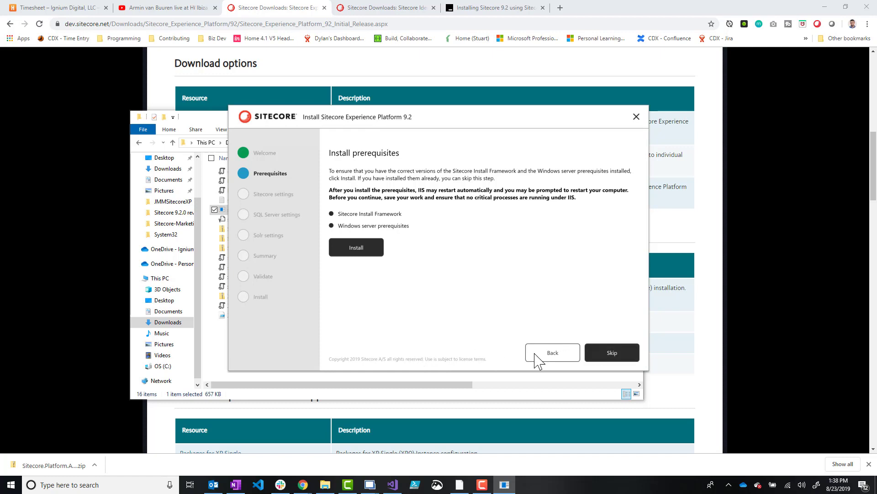
Skip past prerequisites and enter tutorial92 as the installation/solution prefix
click(612, 353)
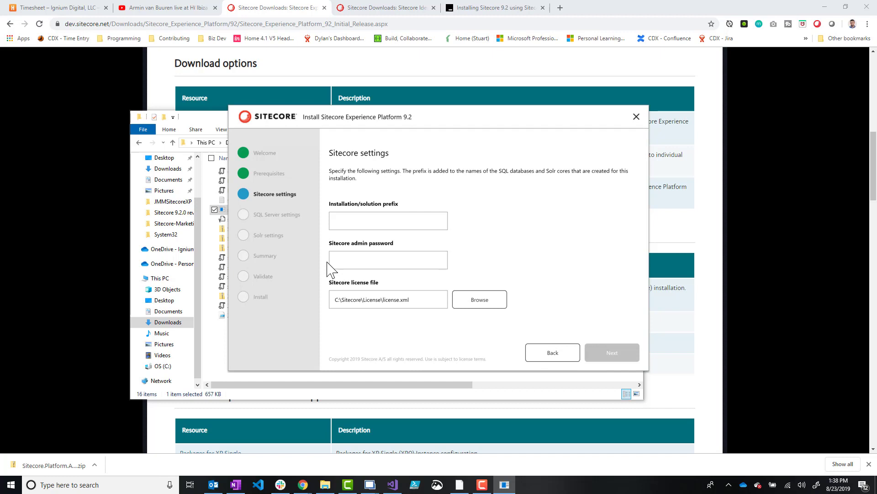
mouse_move(325, 318)
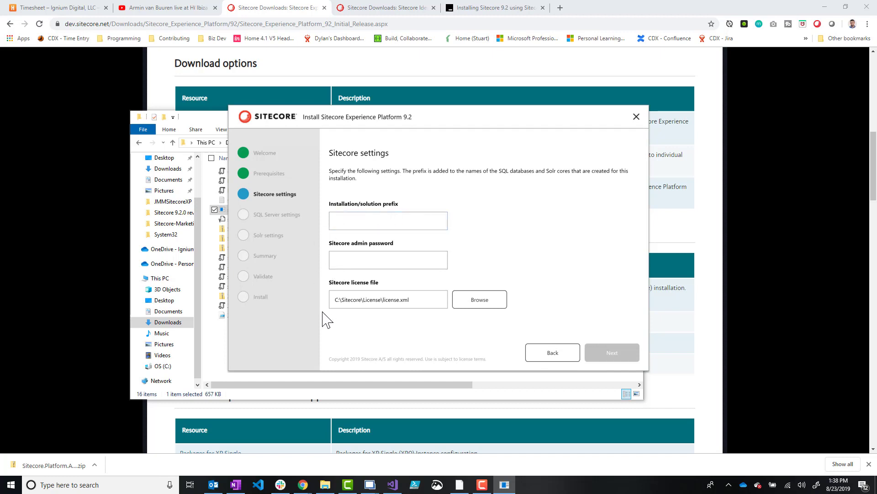
mouse_move(335, 323)
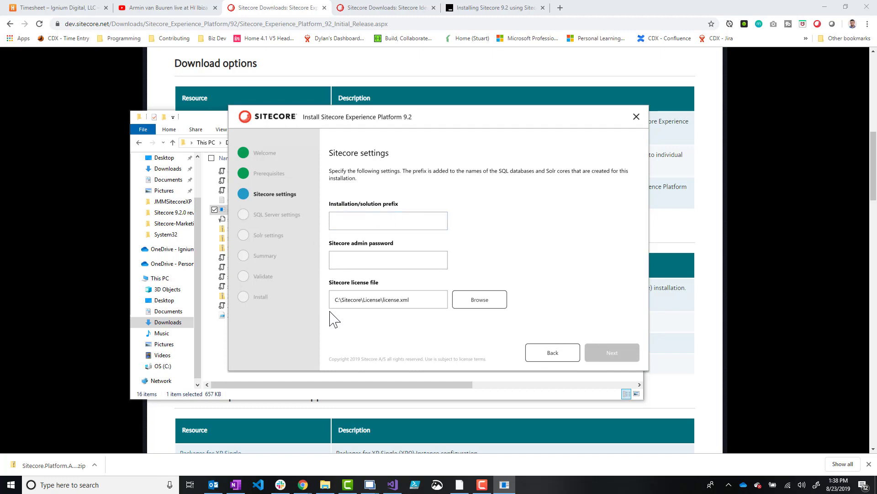
click(388, 220)
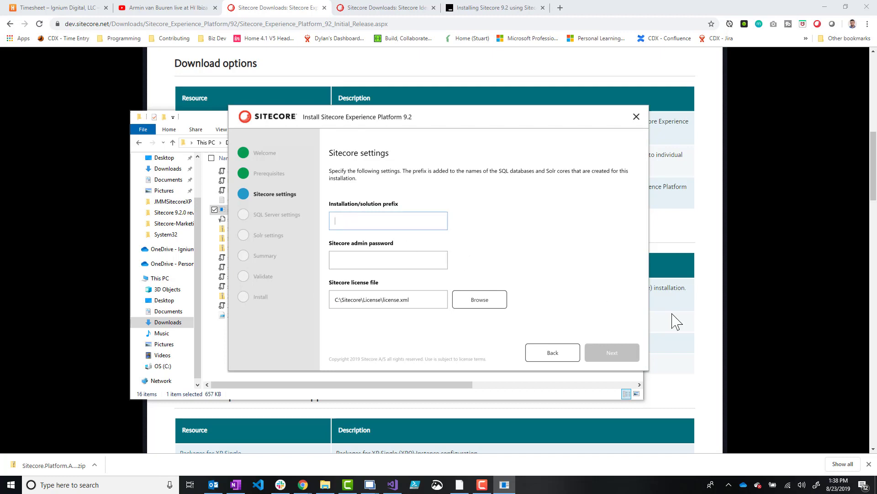
mouse_move(696, 335)
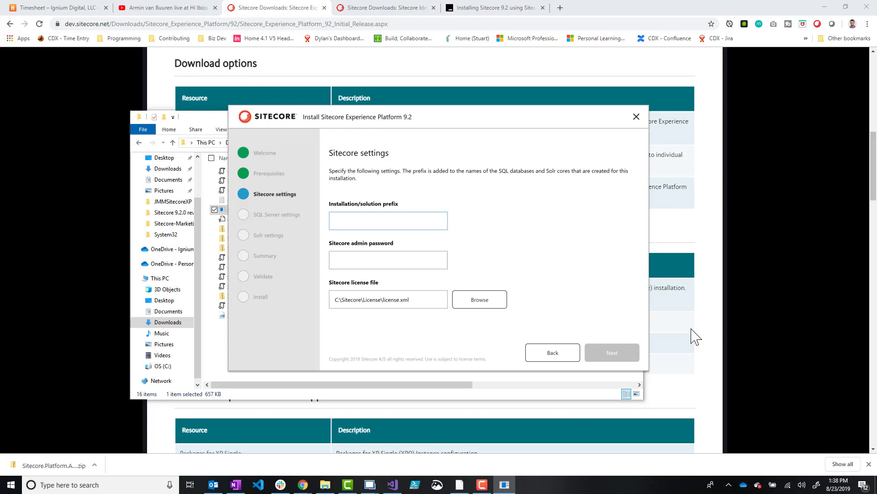
text(tutorial92)
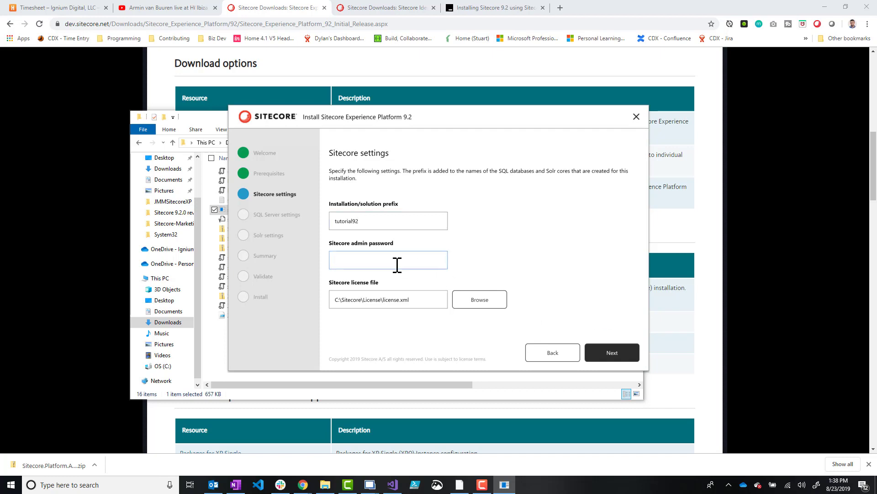
text(b)
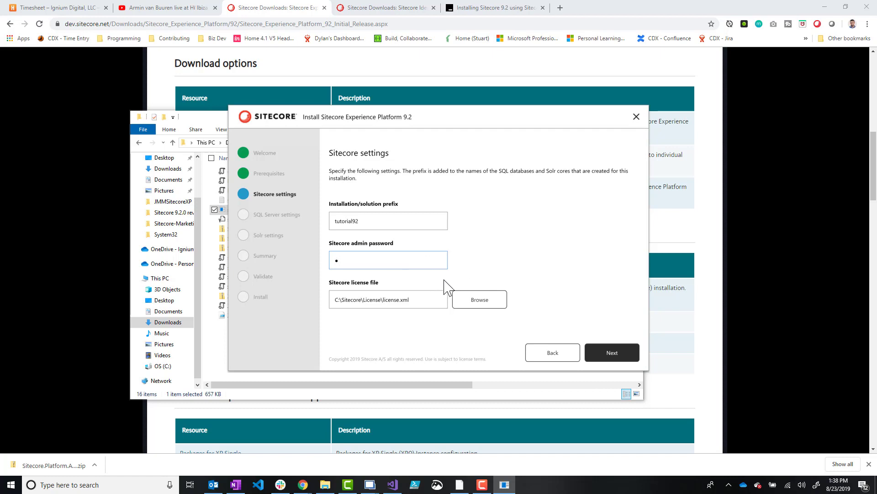
mouse_move(454, 364)
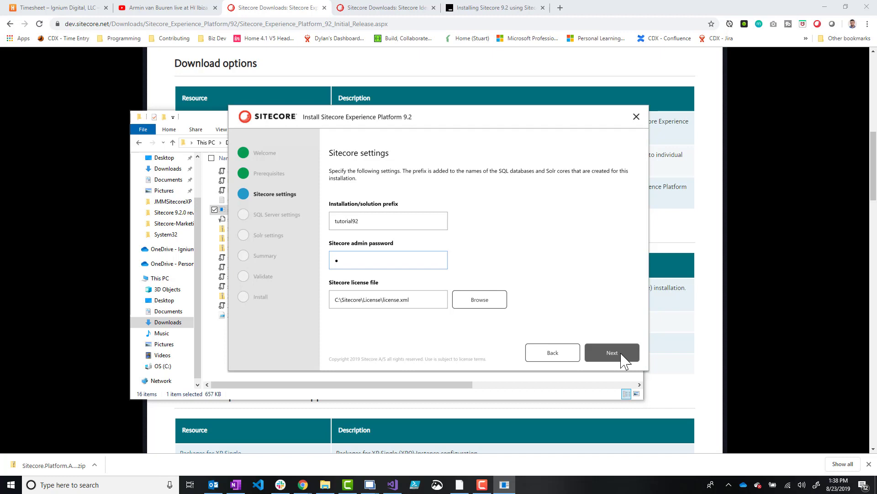
Enter the sa admin password for the .\SQL2016 SQL Server and reach Solr settings
click(612, 352)
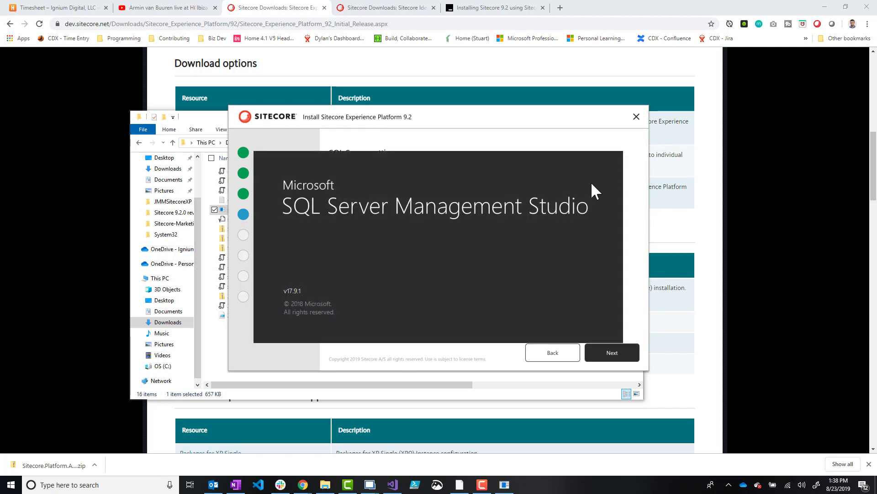
mouse_move(585, 196)
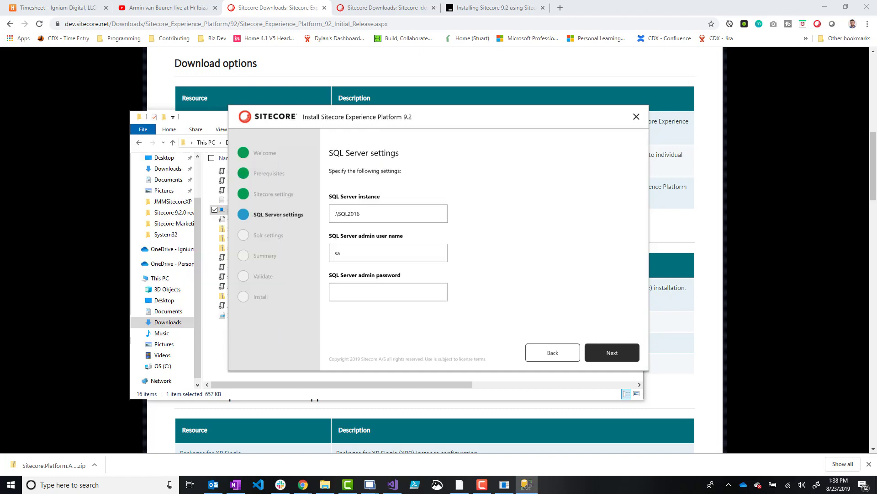
text(•)
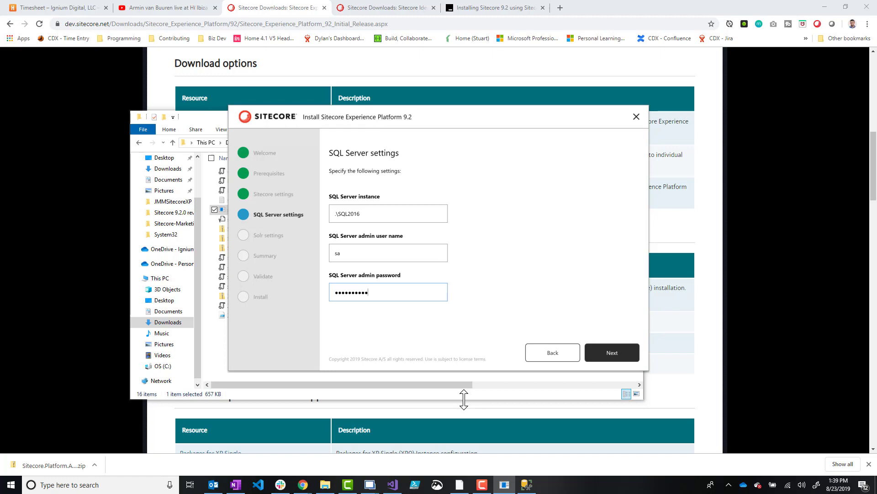
click(612, 353)
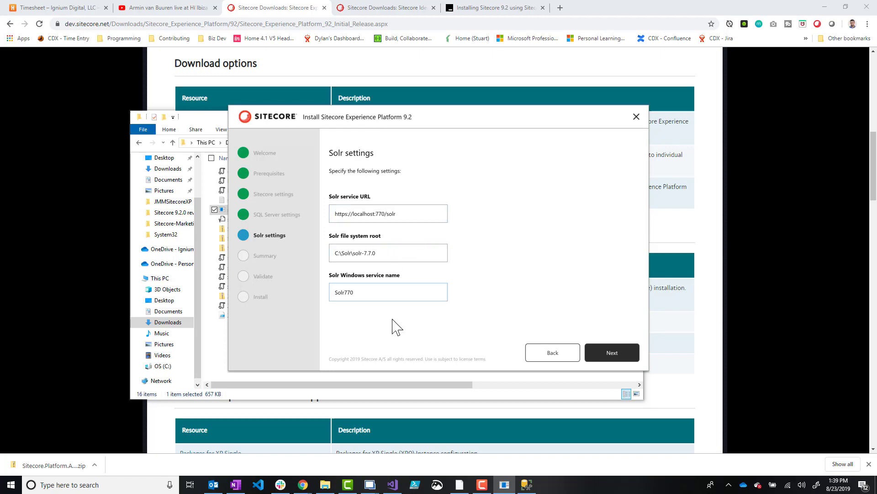
mouse_move(285, 248)
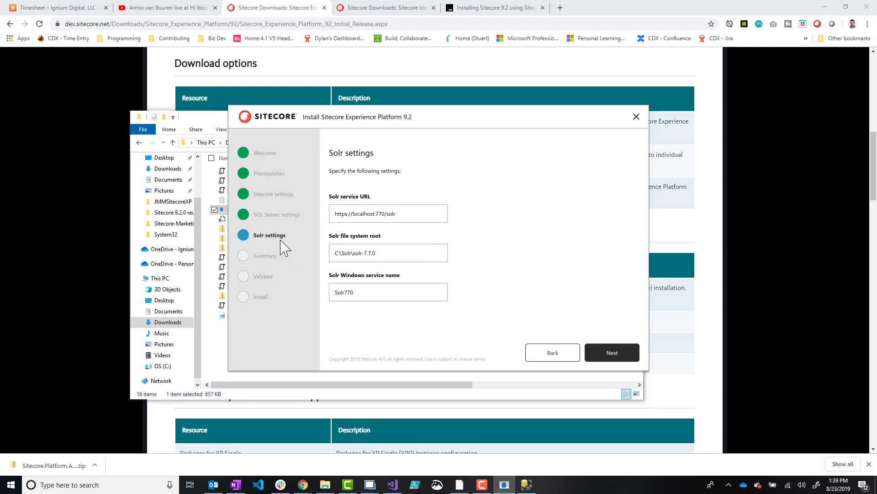
Move through the Summary to the Validate step, where all checks pass
click(612, 352)
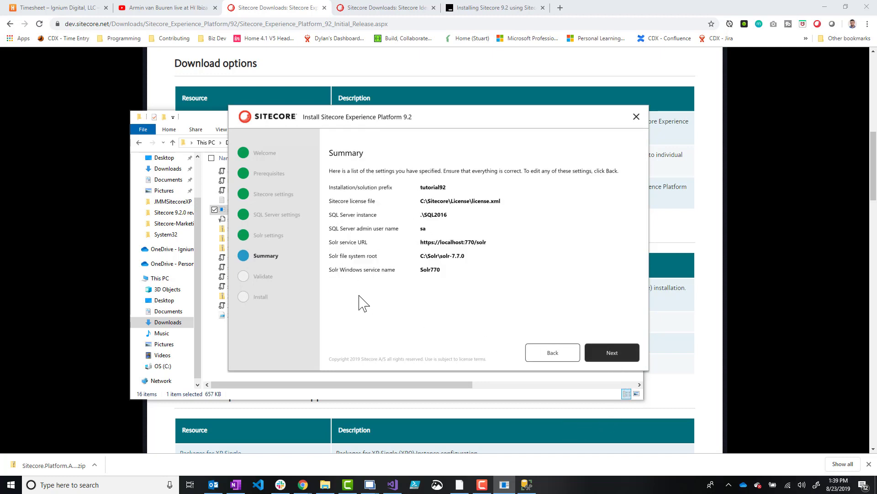
mouse_move(353, 232)
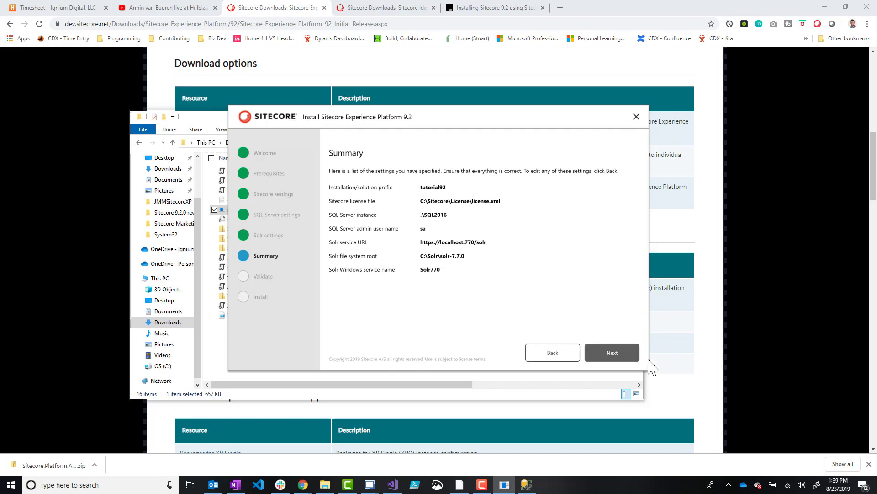
click(611, 352)
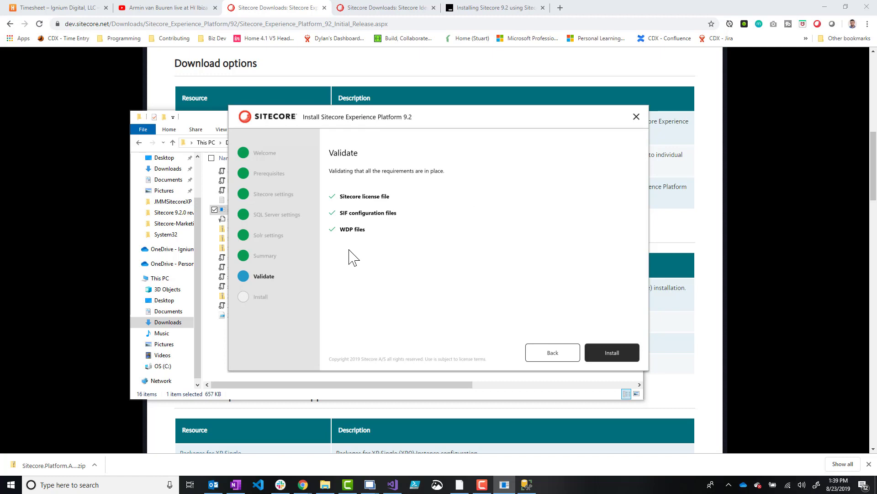
mouse_move(349, 218)
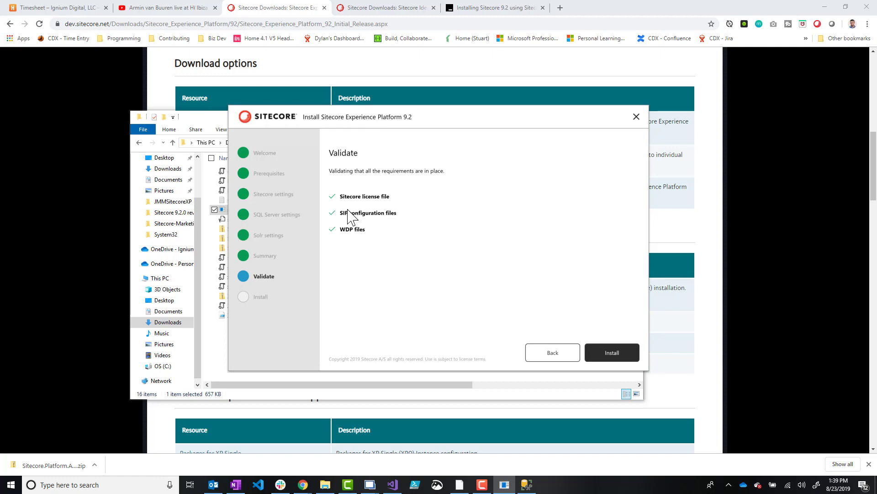
mouse_move(357, 232)
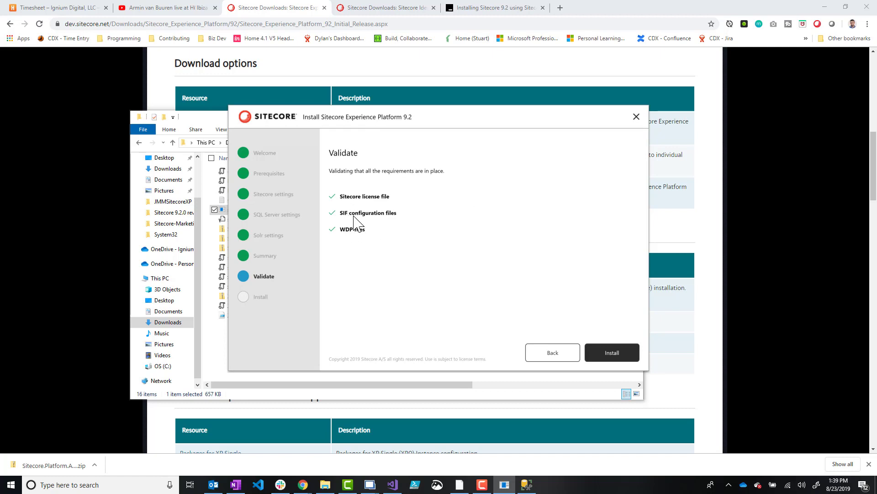
mouse_move(420, 318)
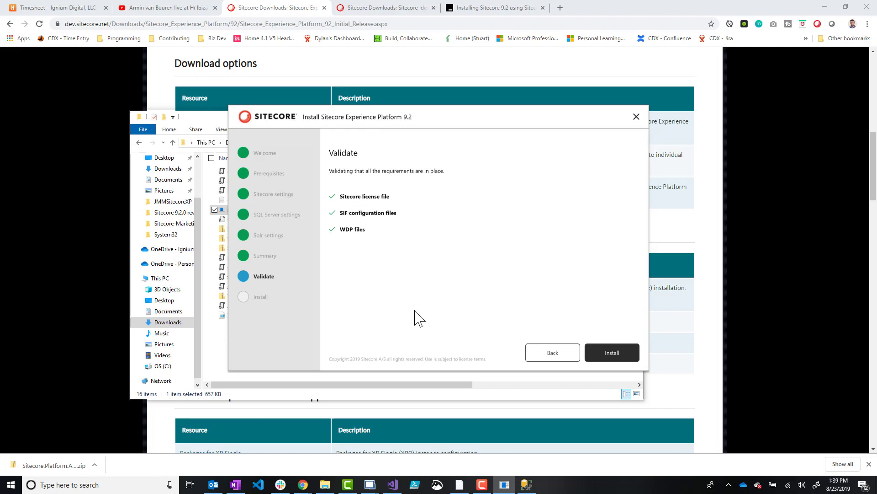
Start installing Sitecore XP with the validated settings
click(612, 352)
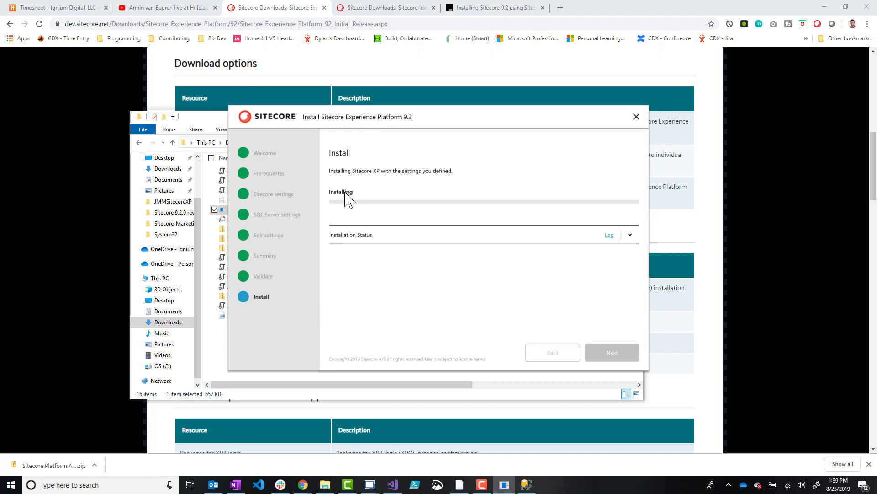
mouse_move(626, 258)
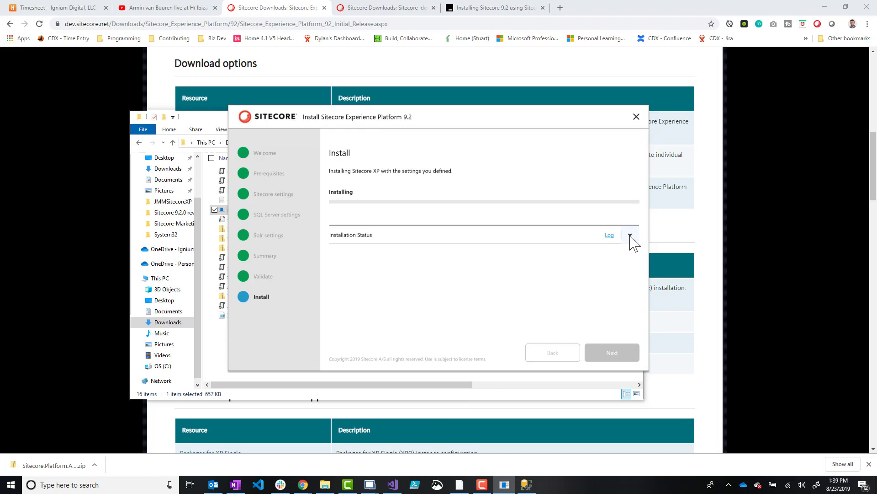
mouse_move(629, 258)
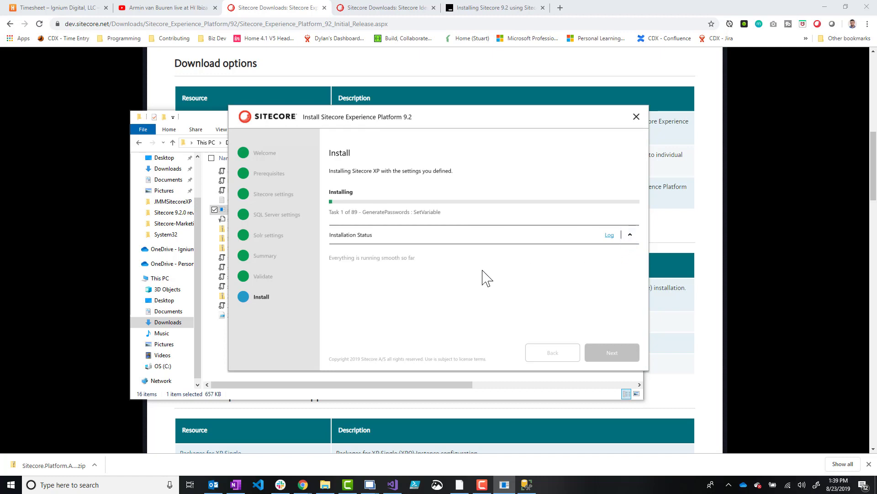
mouse_move(390, 350)
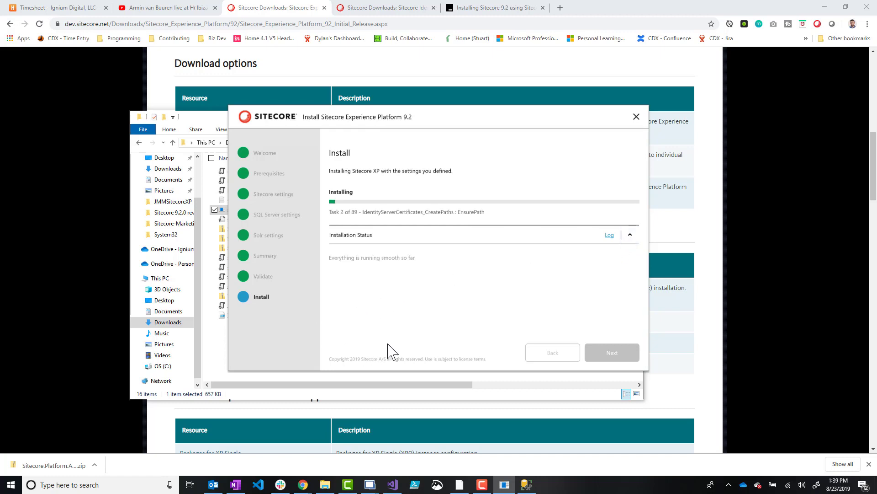
mouse_move(447, 350)
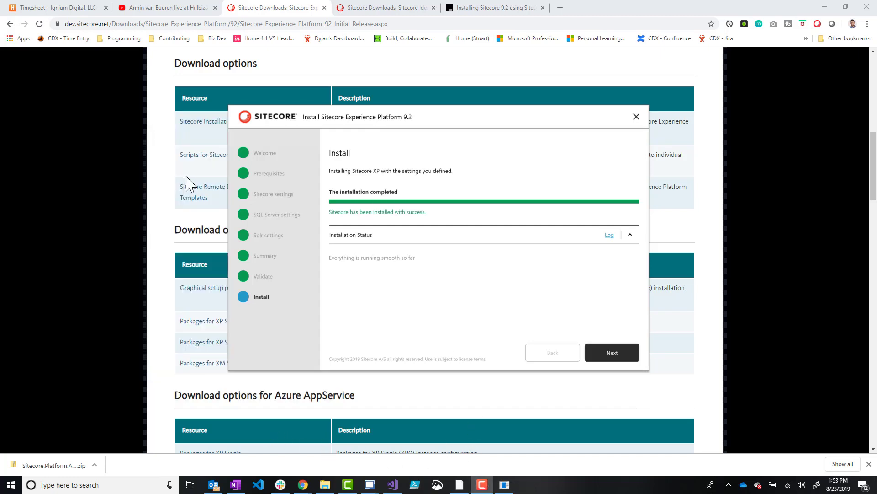
mouse_move(439, 190)
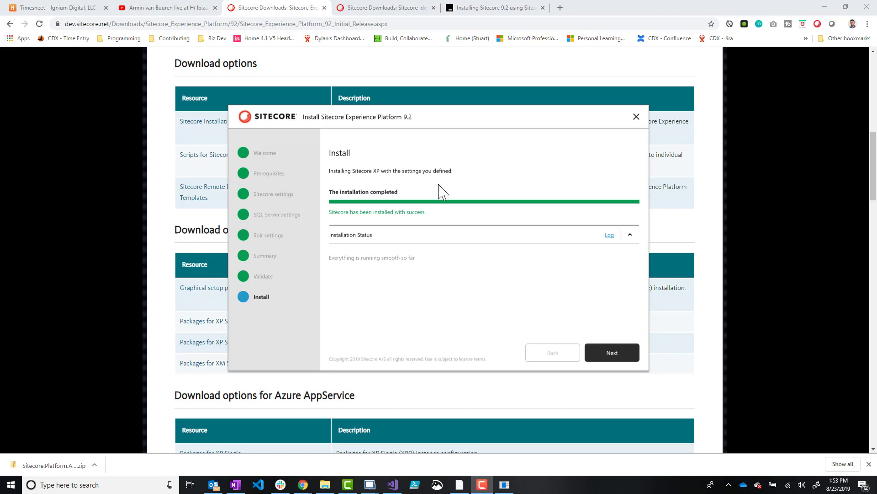
mouse_move(424, 306)
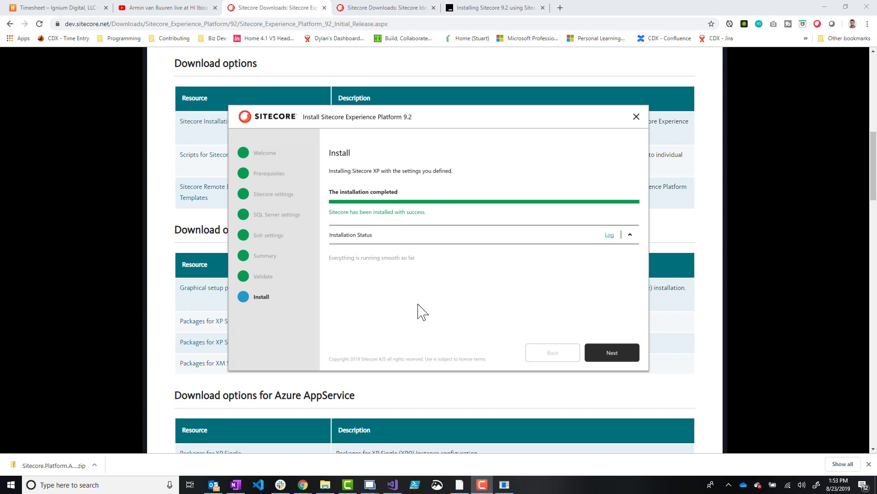
mouse_move(381, 301)
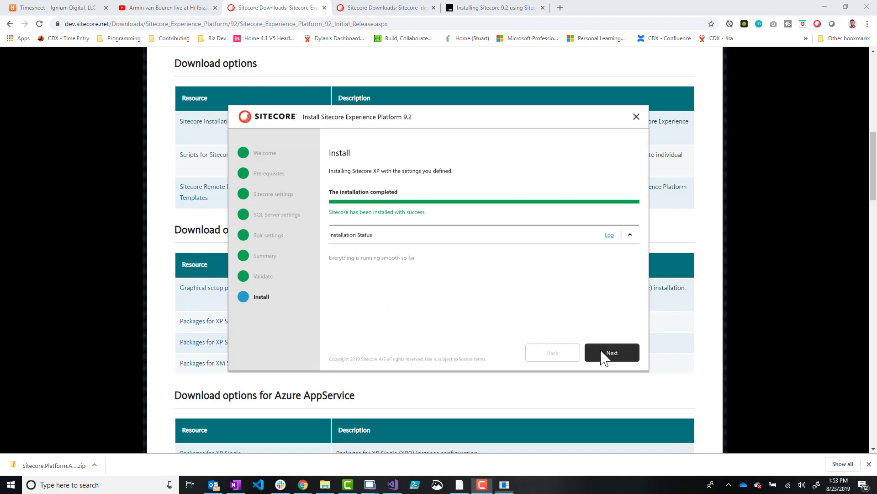
Finish the wizard to show the Installation completed screen
click(612, 353)
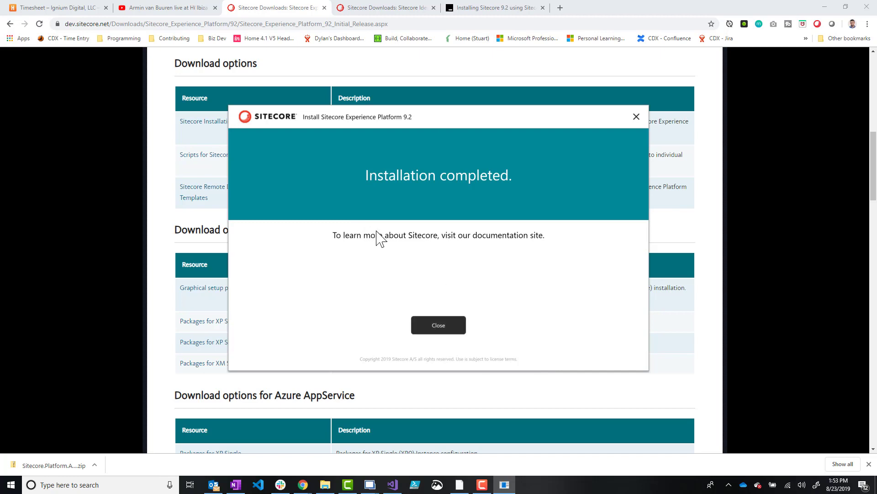
mouse_move(485, 273)
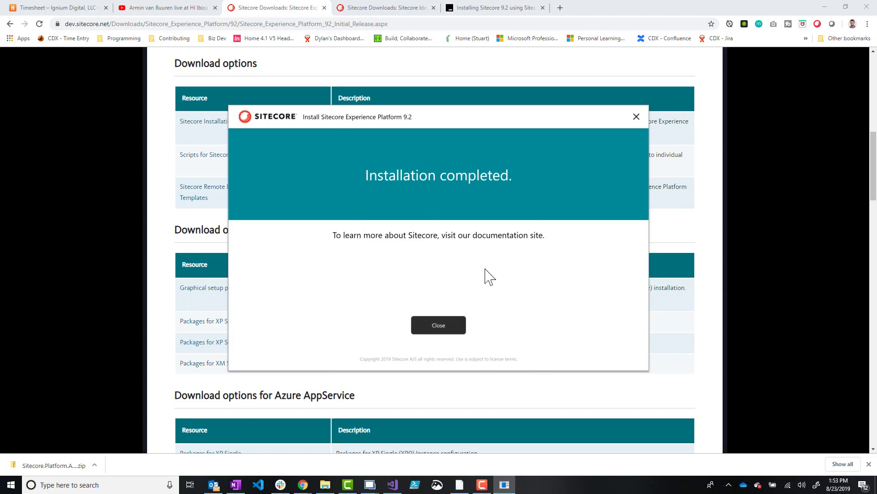
mouse_move(439, 328)
text(http://)
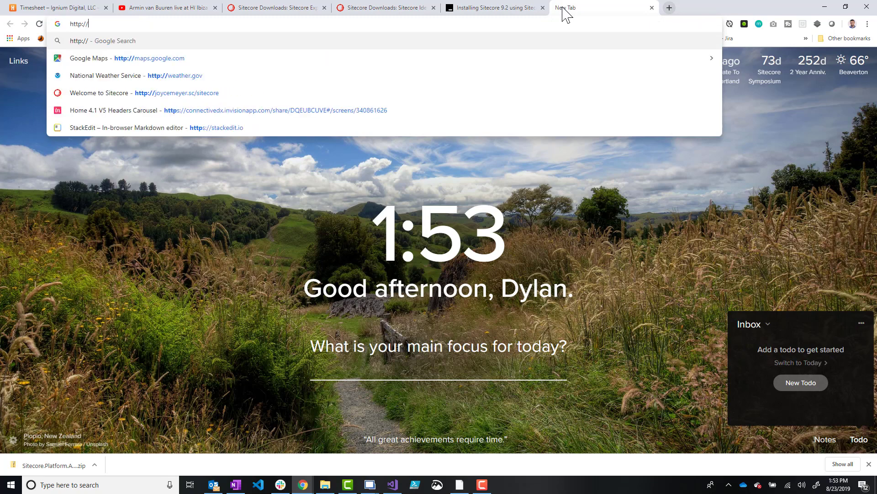
Load tutorial92.sc in Chrome to show the Sitecore welcome page
text(tutorial92.sc)
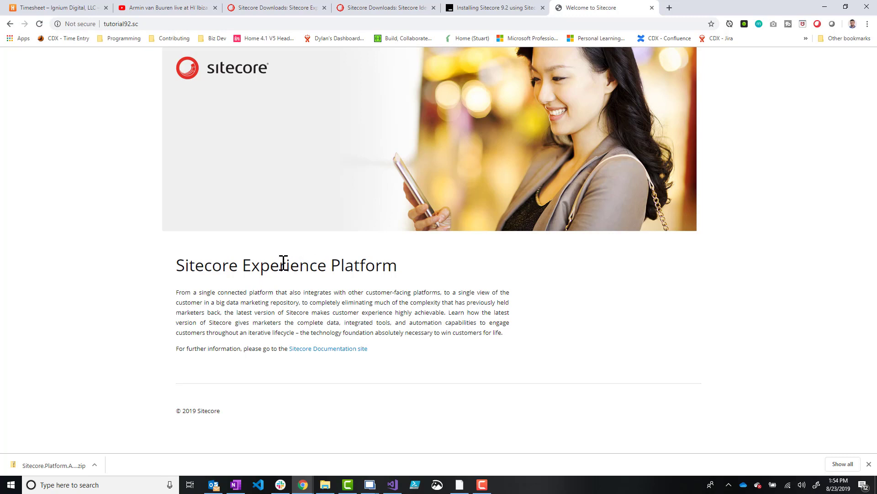
mouse_move(252, 272)
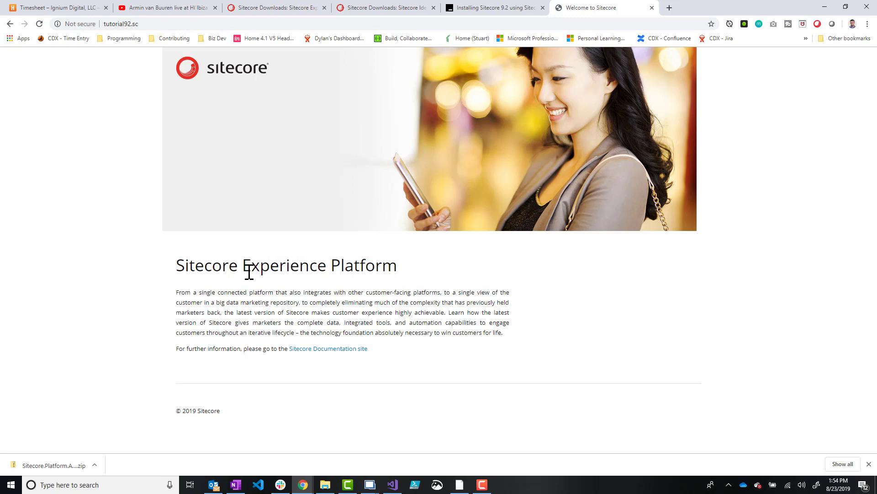
mouse_move(251, 272)
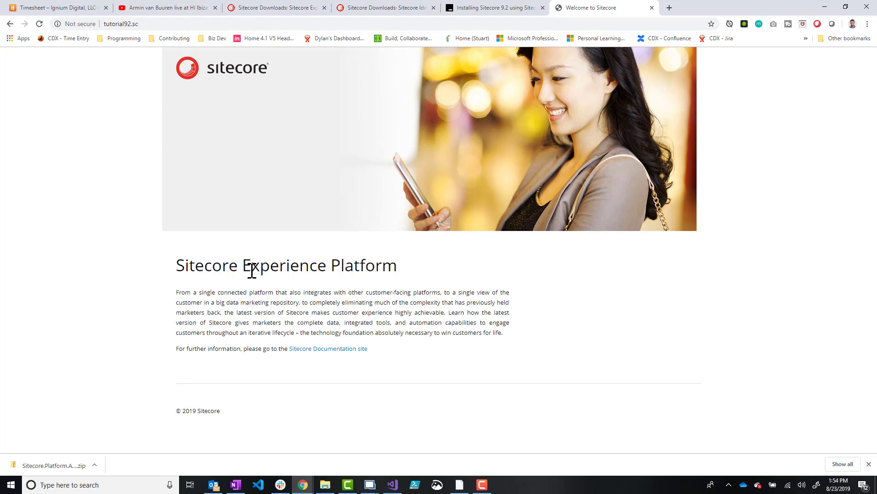